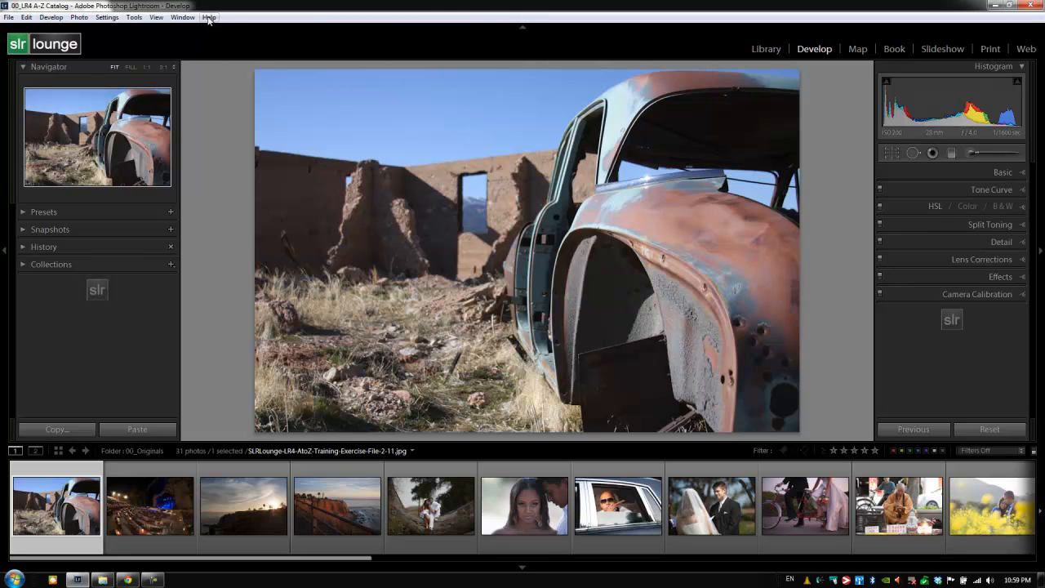
Step: Browse the top menus, including File (catalog, import, export) and Help
click(9, 16)
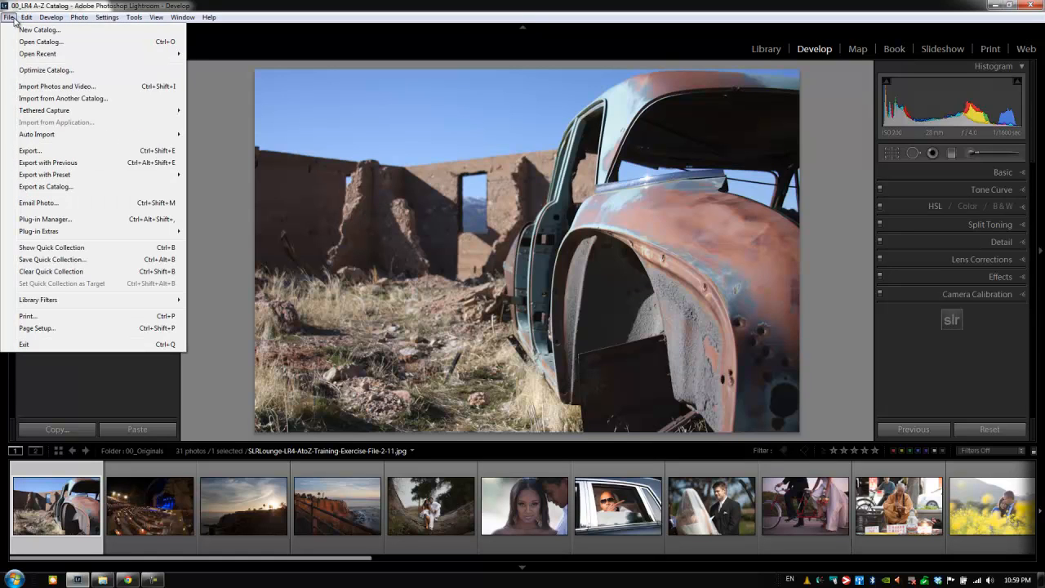
click(28, 17)
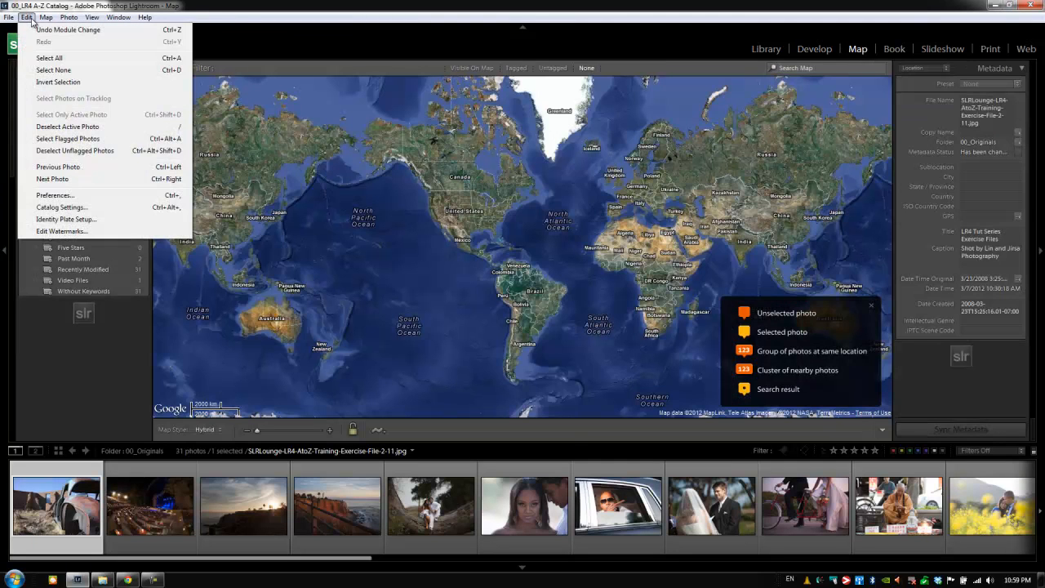
click(9, 16)
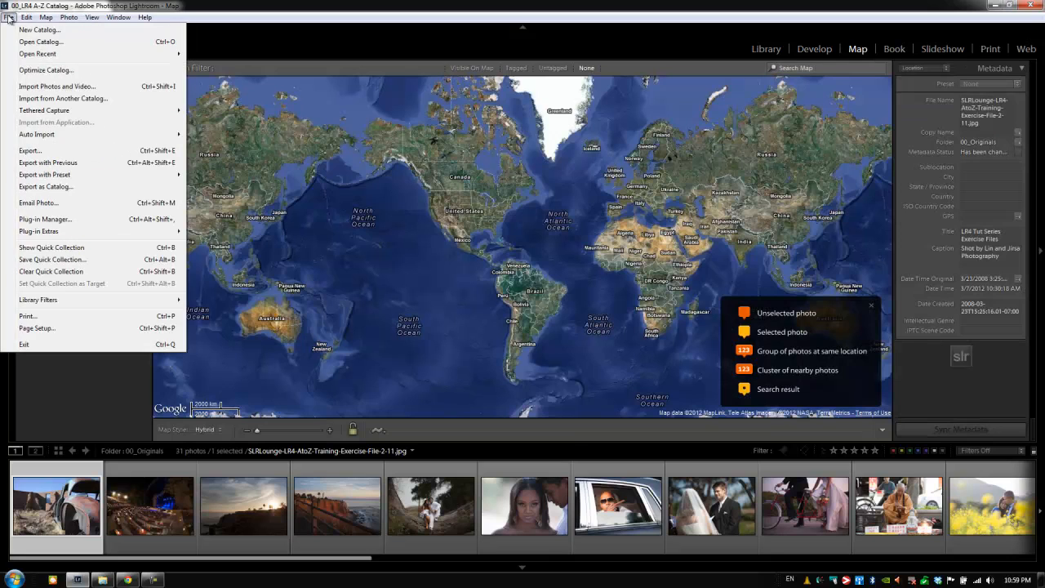
click(146, 17)
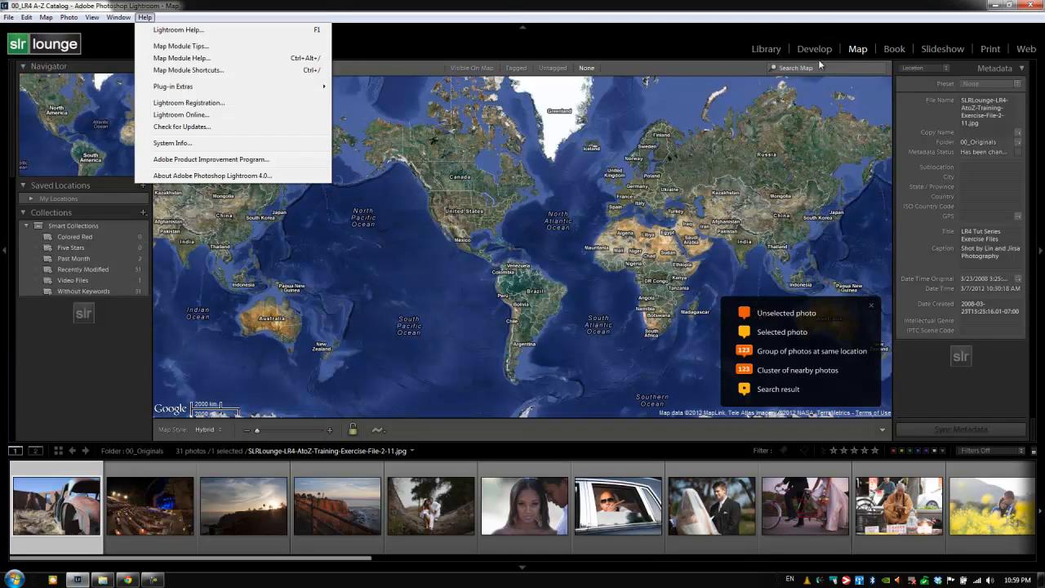
Step: Enter the Develop module and view the snapshot/preset menu, then the Photo menu
click(815, 48)
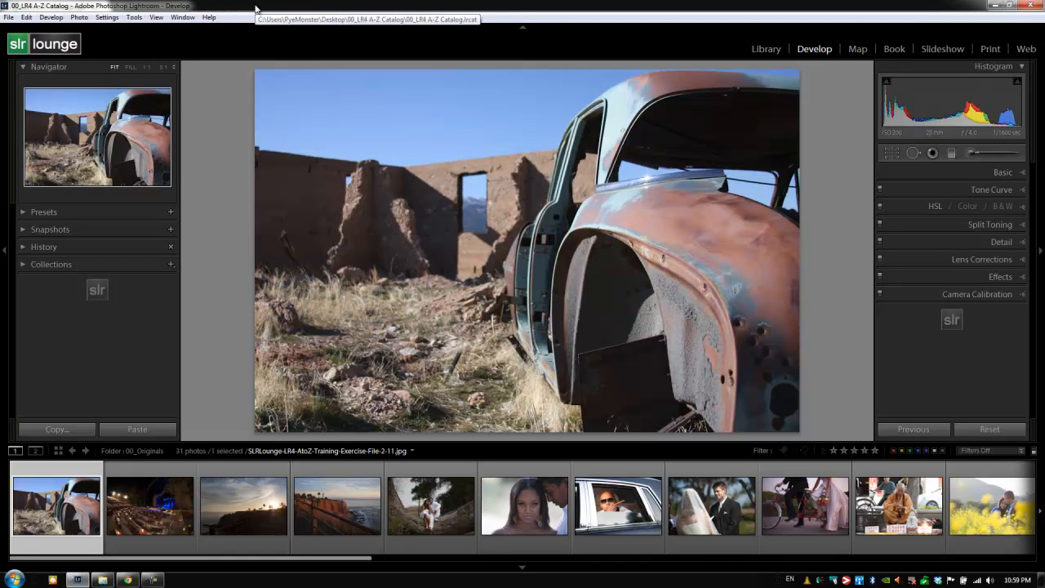
mouse_move(196, 335)
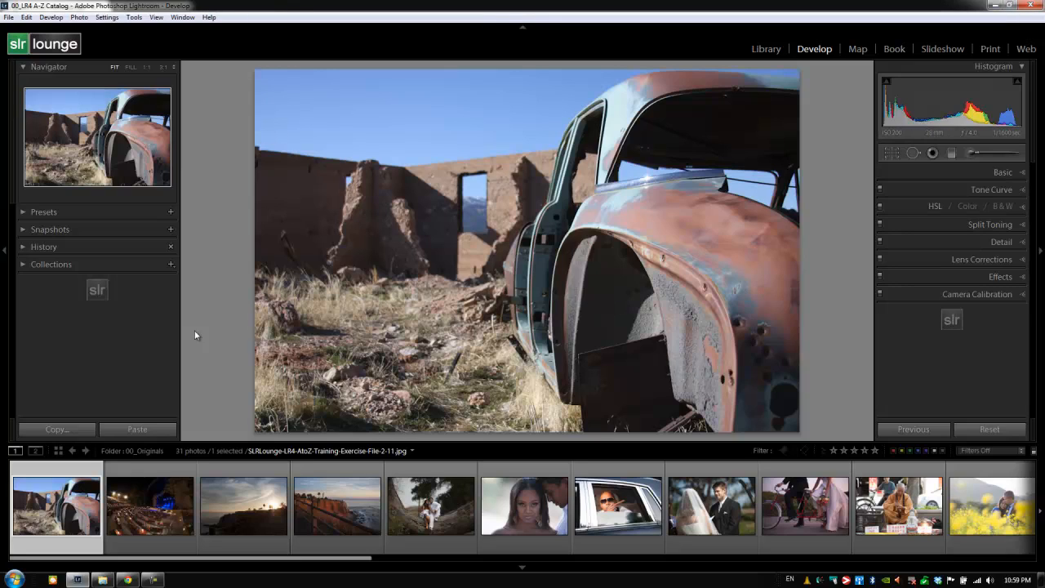
mouse_move(108, 335)
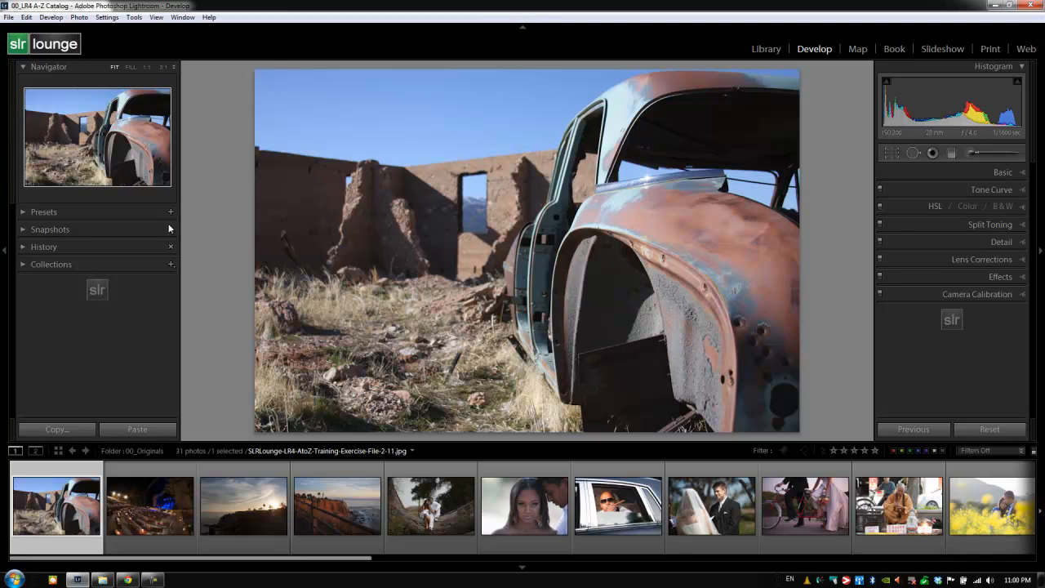
mouse_move(151, 350)
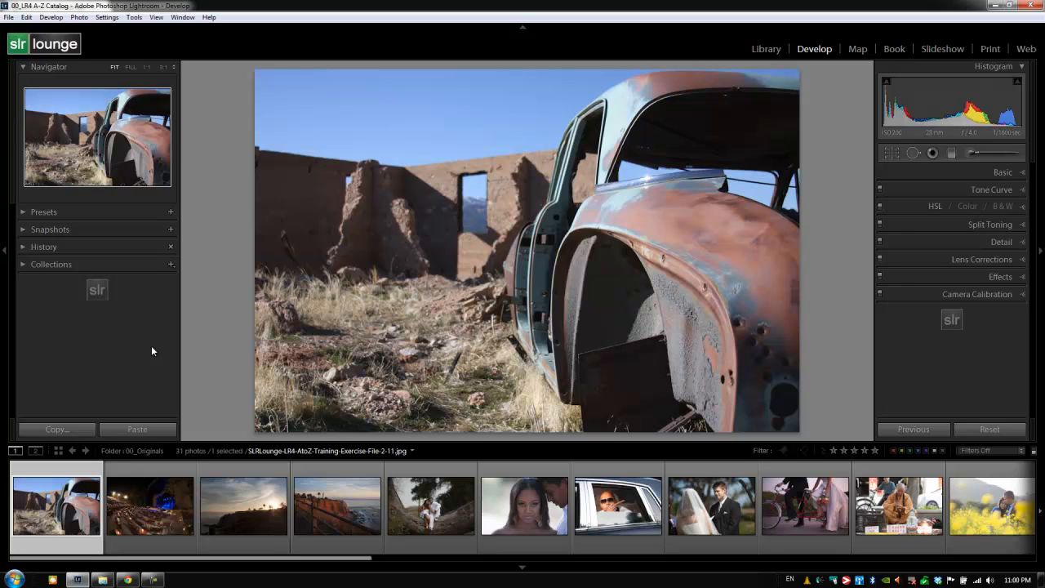
mouse_move(143, 352)
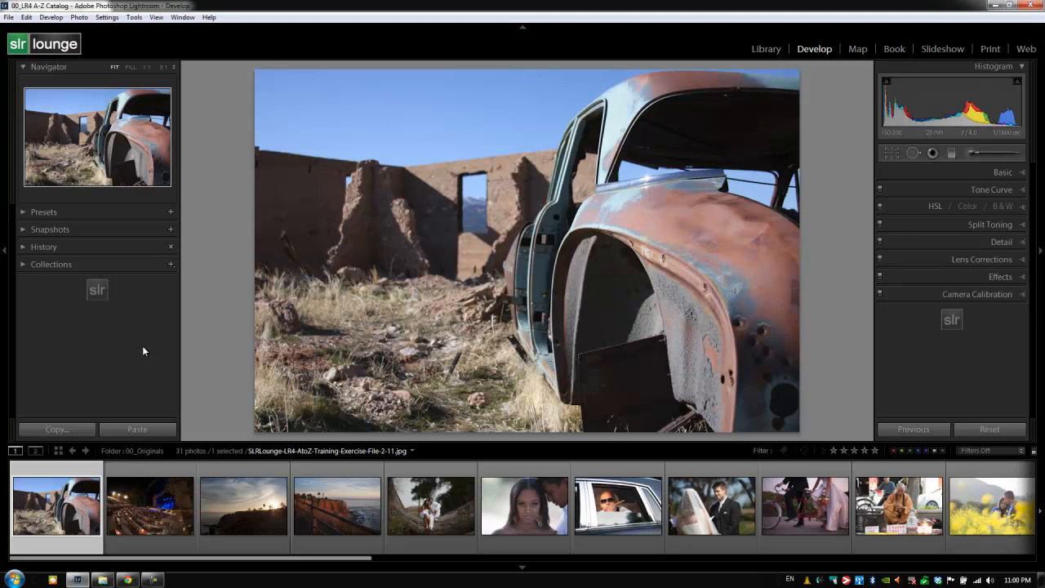
mouse_move(126, 344)
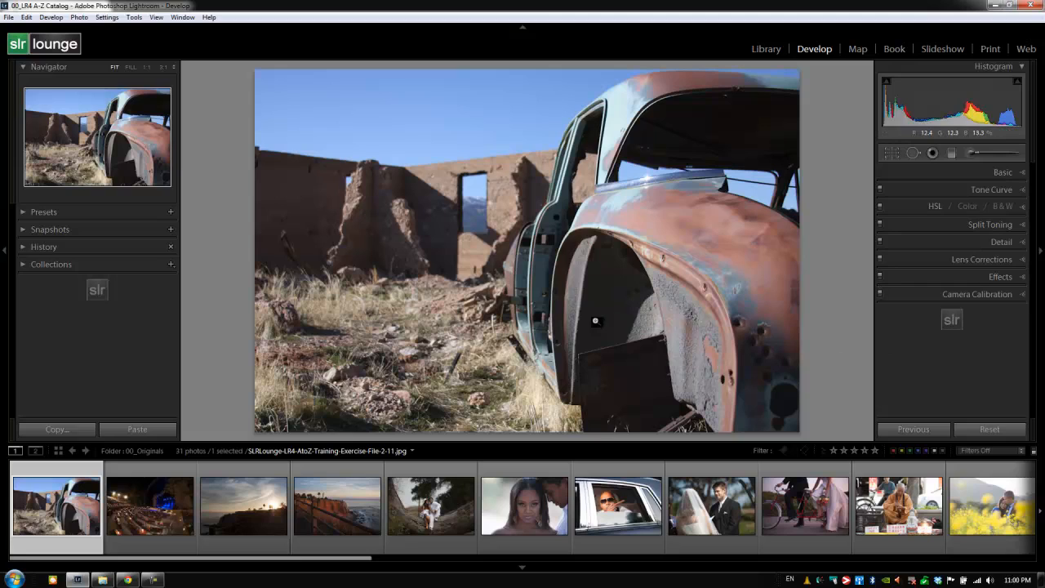
click(54, 16)
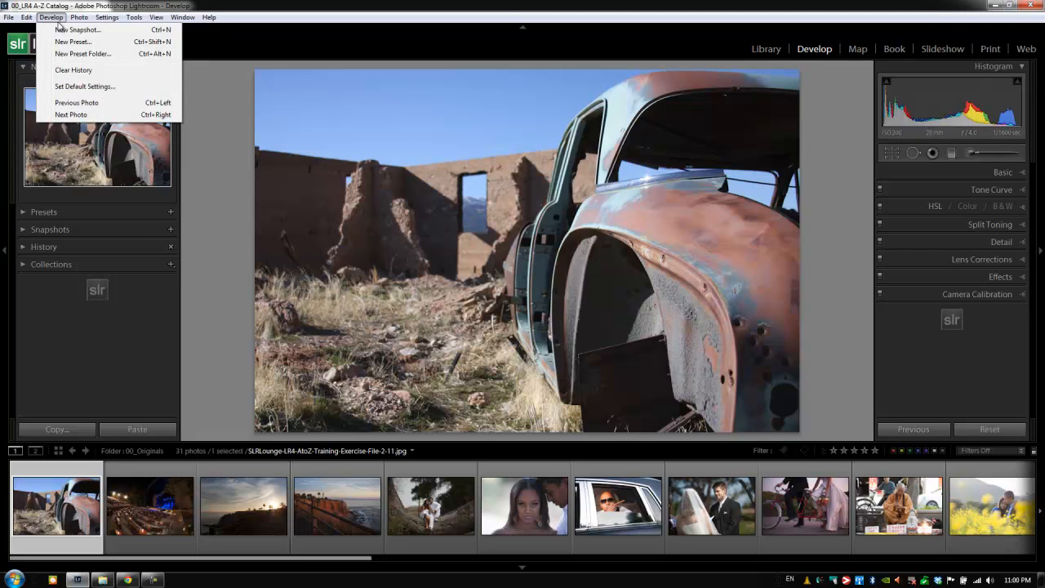
mouse_move(72, 43)
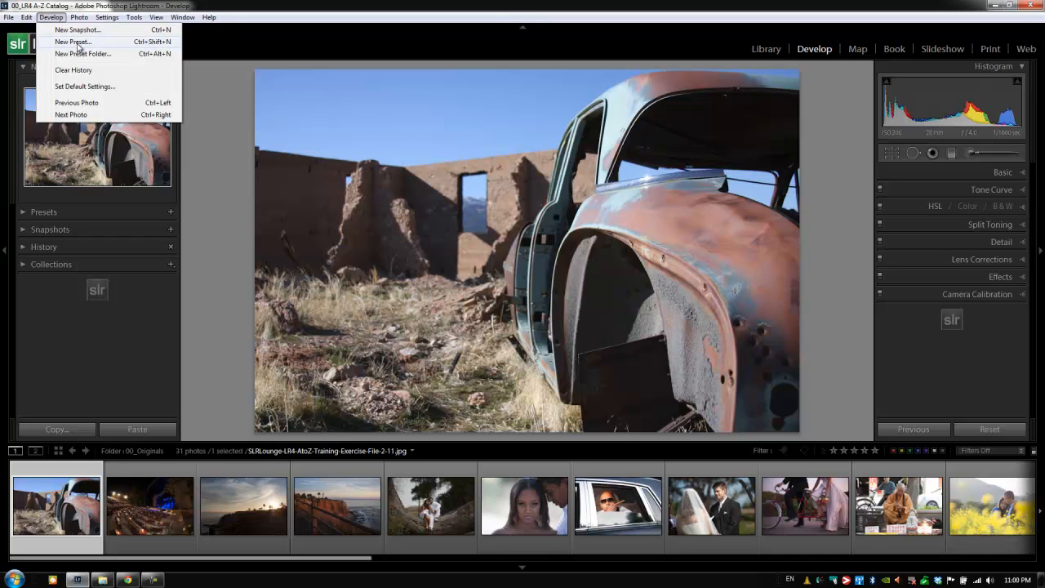
mouse_move(95, 61)
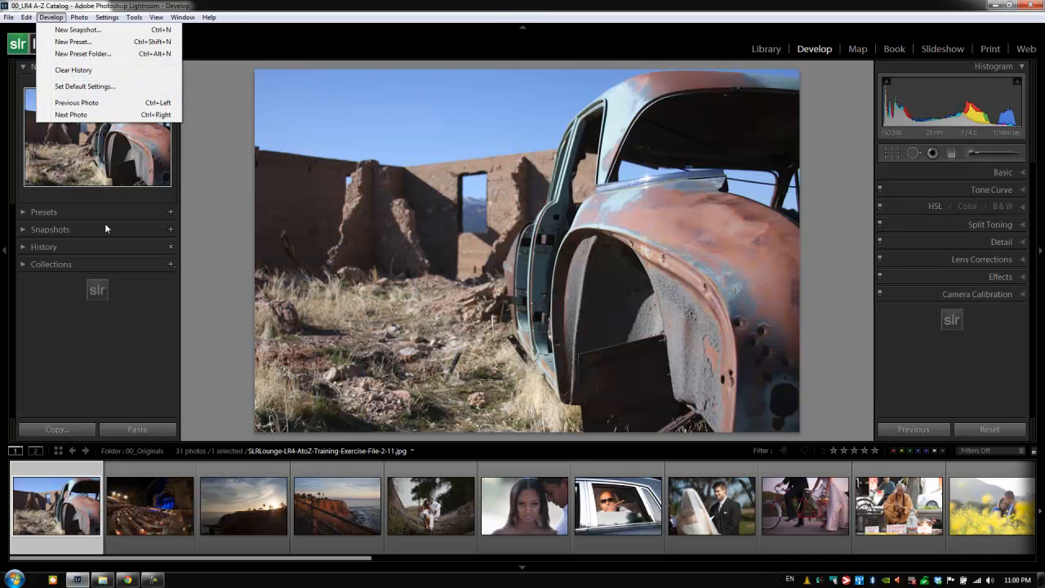
mouse_move(117, 213)
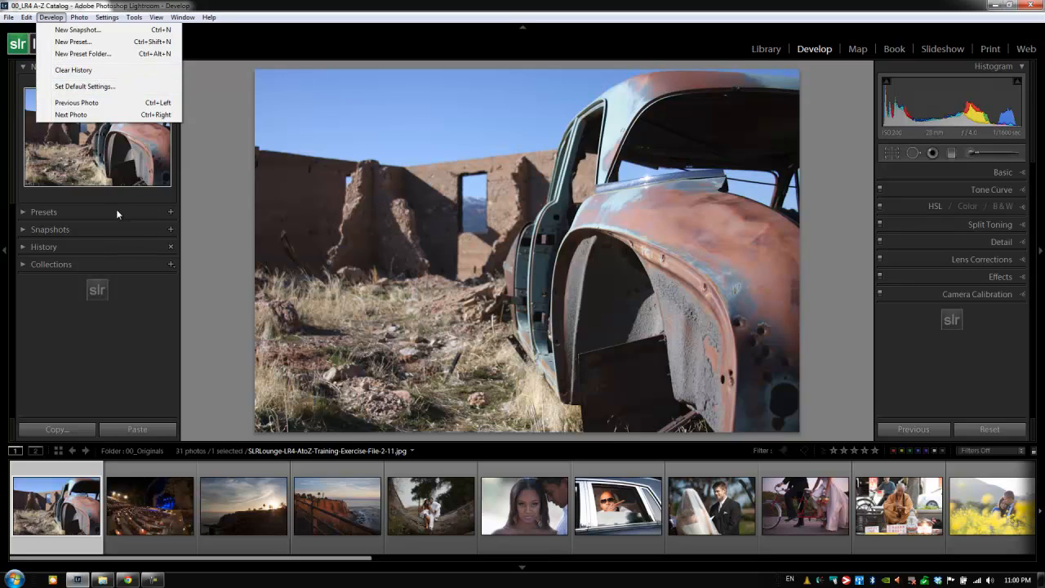
click(78, 18)
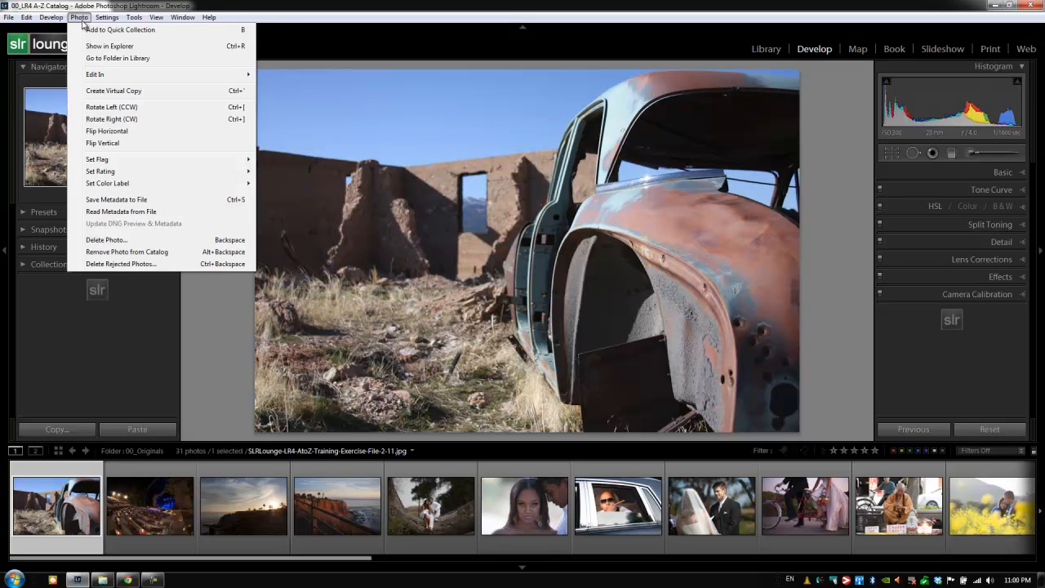
mouse_move(99, 96)
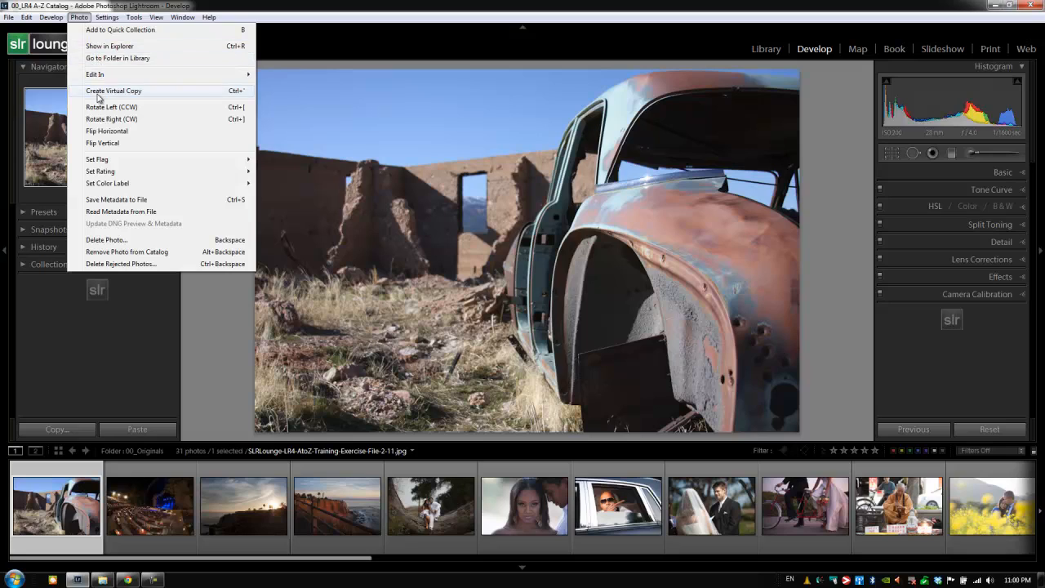
mouse_move(98, 112)
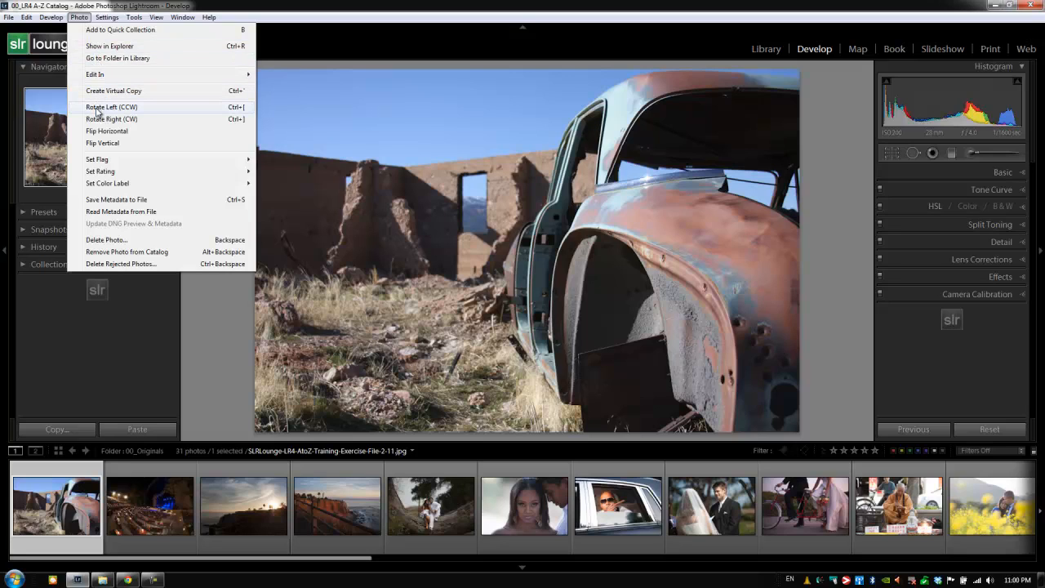
mouse_move(123, 74)
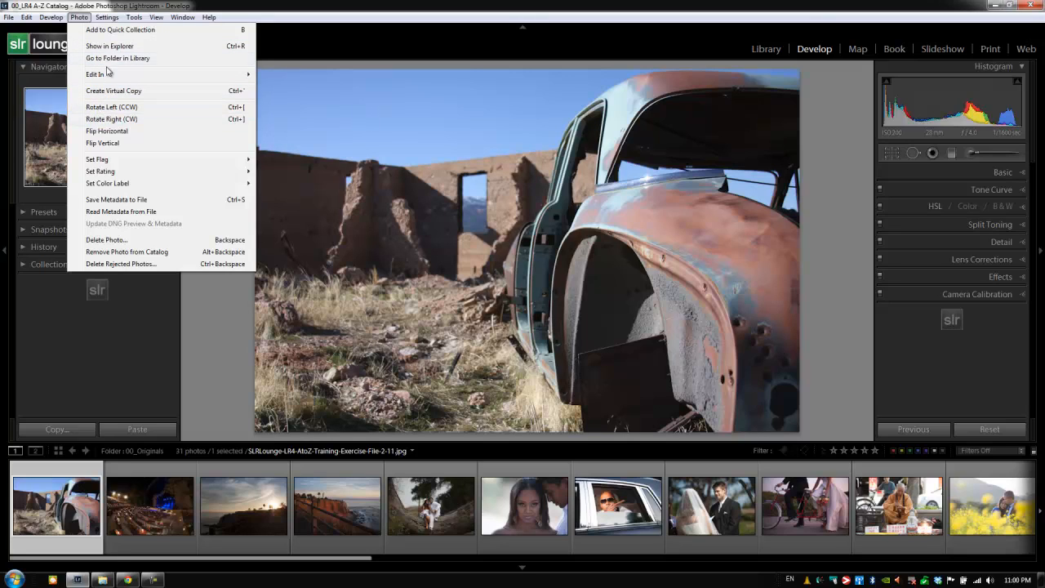
Step: Show the Settings menu with reset, copy/paste, sync, auto tone and reset crop
click(108, 18)
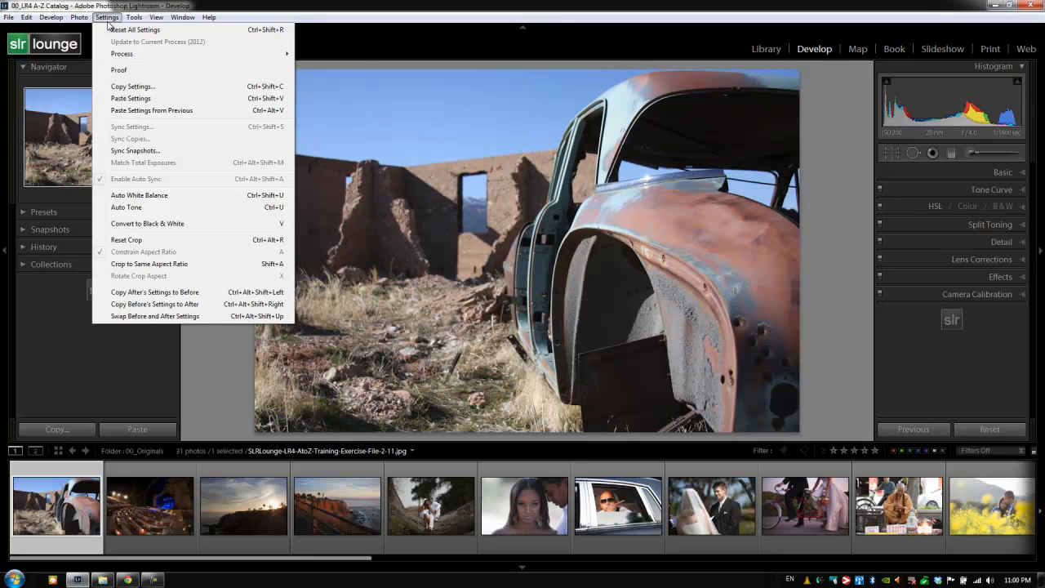
mouse_move(142, 30)
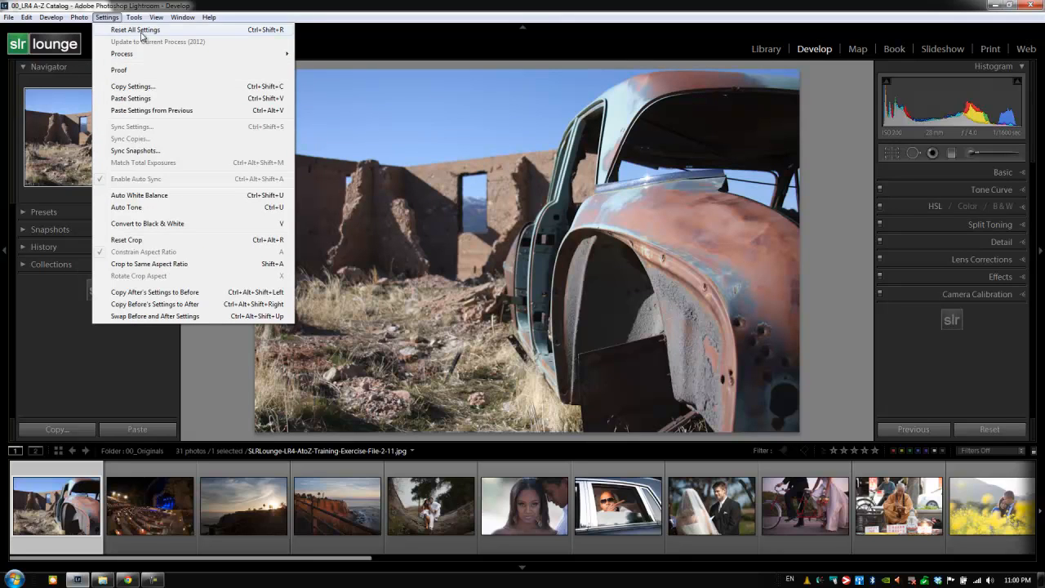
mouse_move(157, 145)
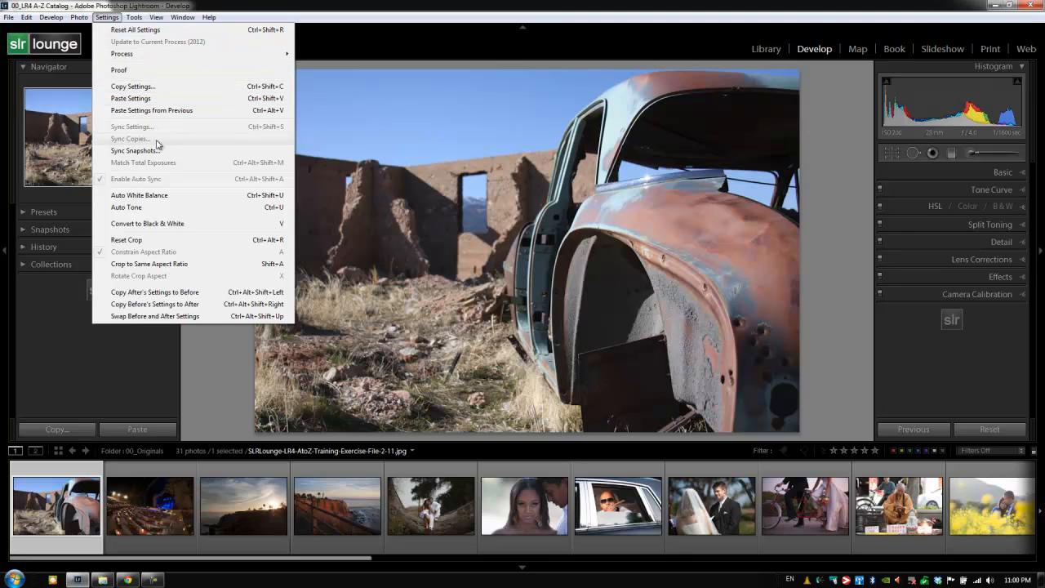
mouse_move(141, 30)
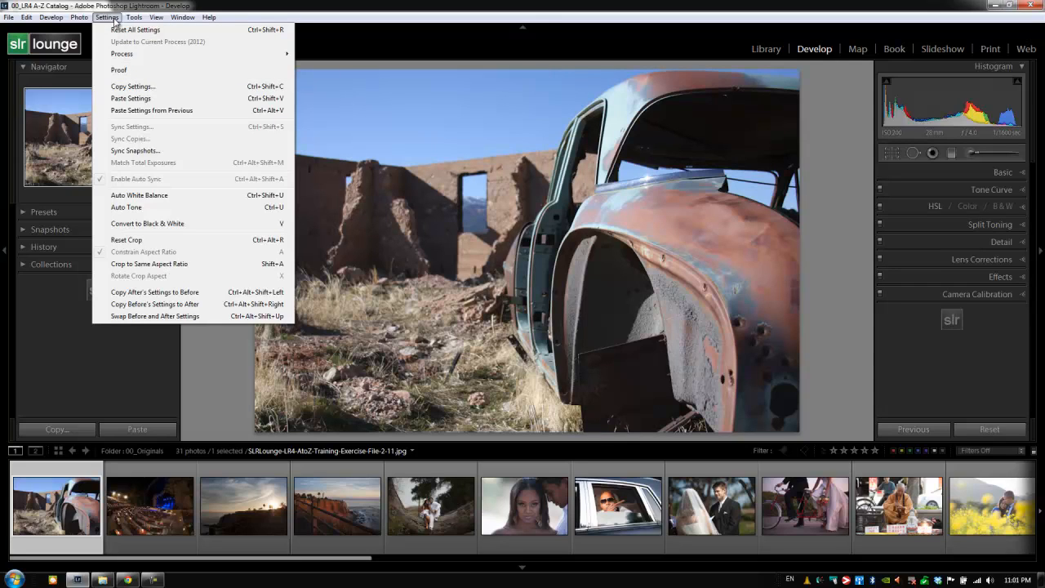
mouse_move(143, 87)
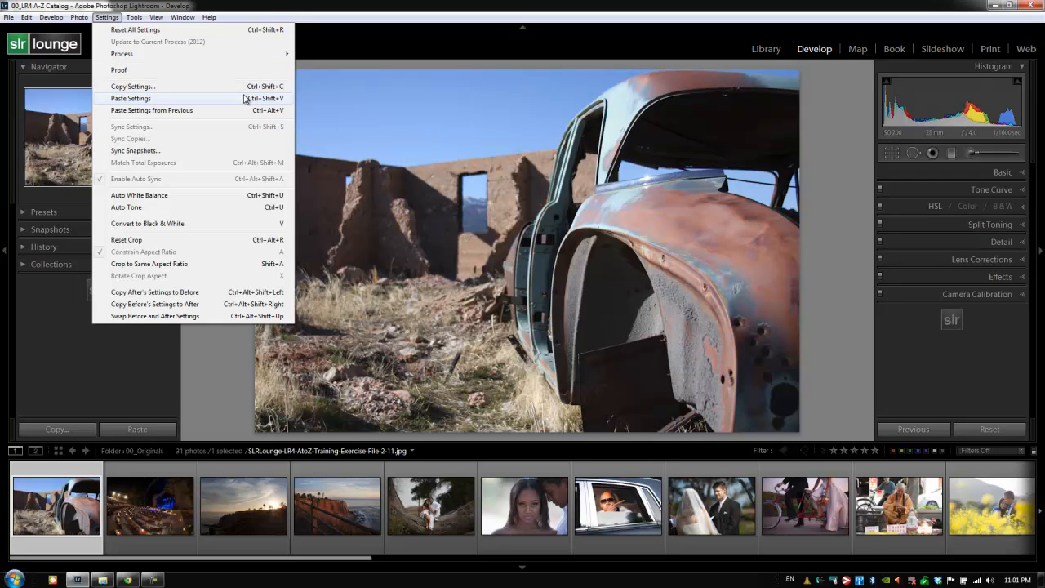
Step: Show the View, Tools and Window menus in turn, ending on Help
click(156, 16)
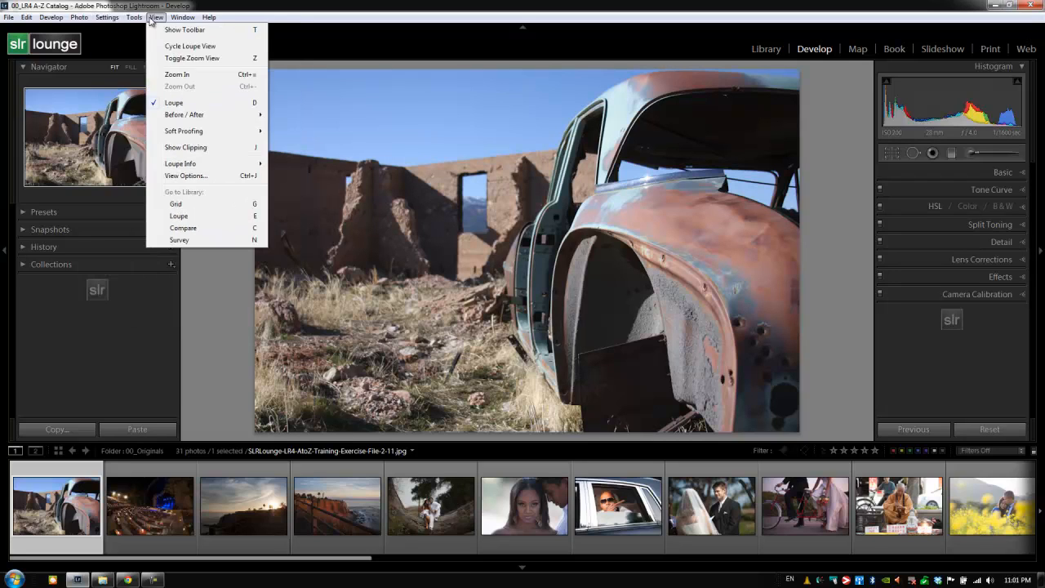
click(134, 17)
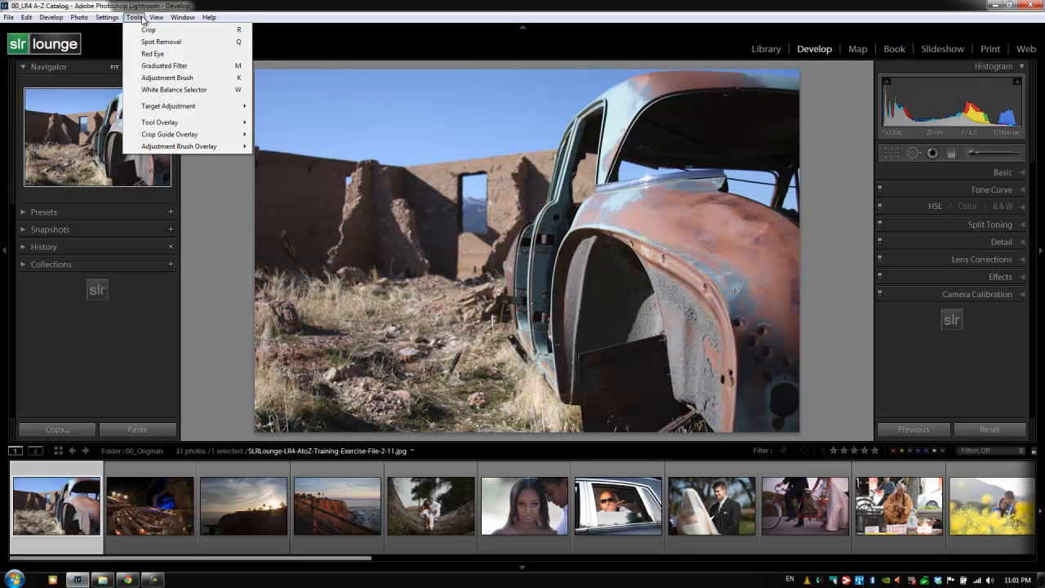
click(182, 18)
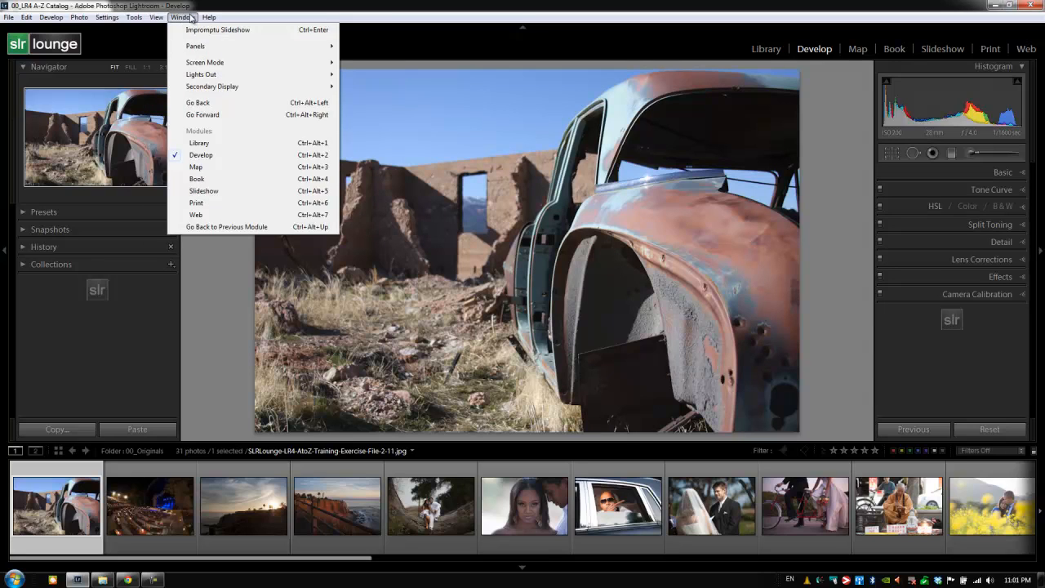
click(207, 18)
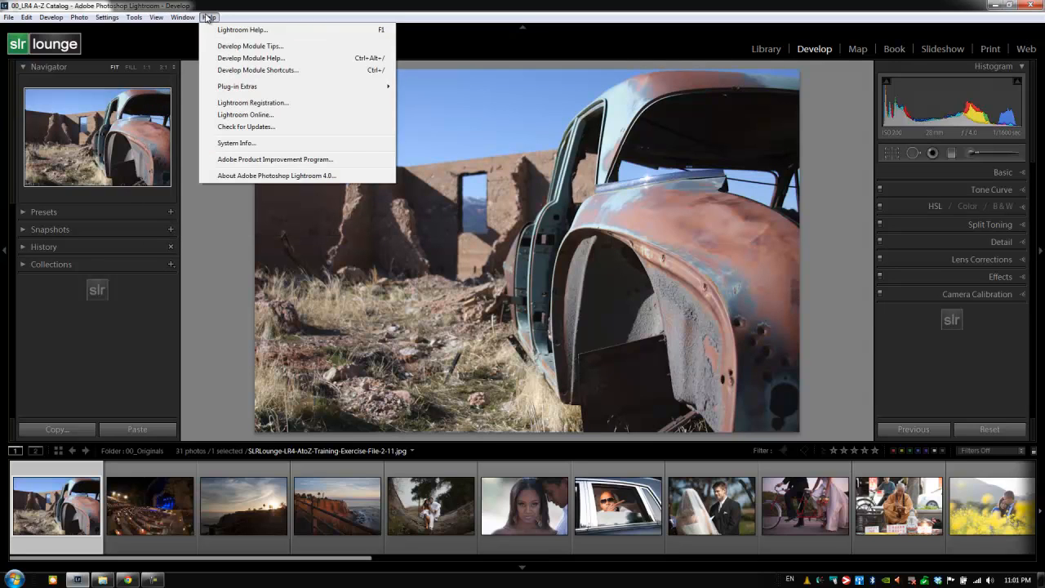
mouse_move(233, 74)
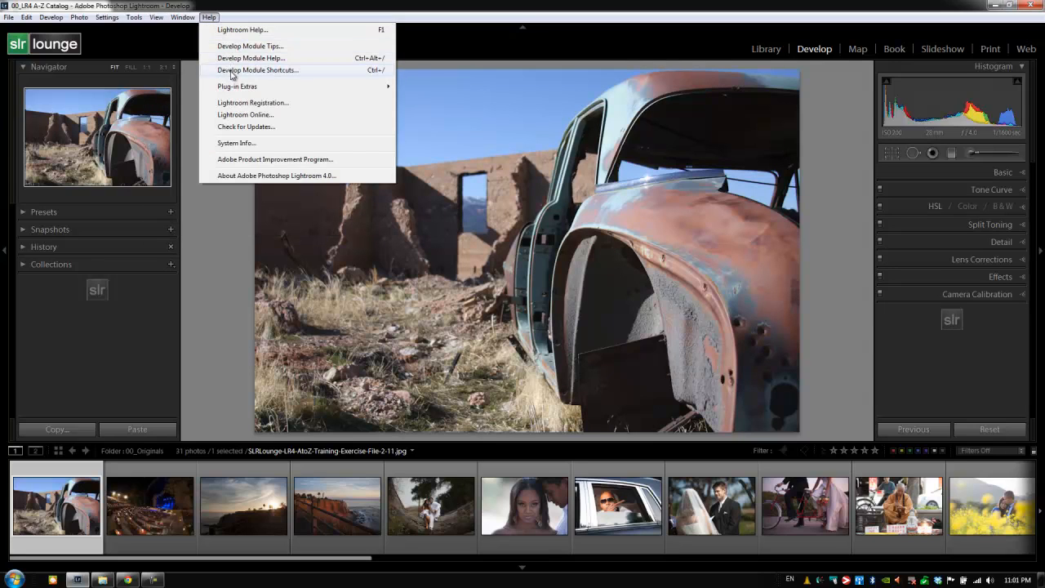
Step: Pick Develop Module Shortcuts from Help to display the shortcuts sheet
click(258, 70)
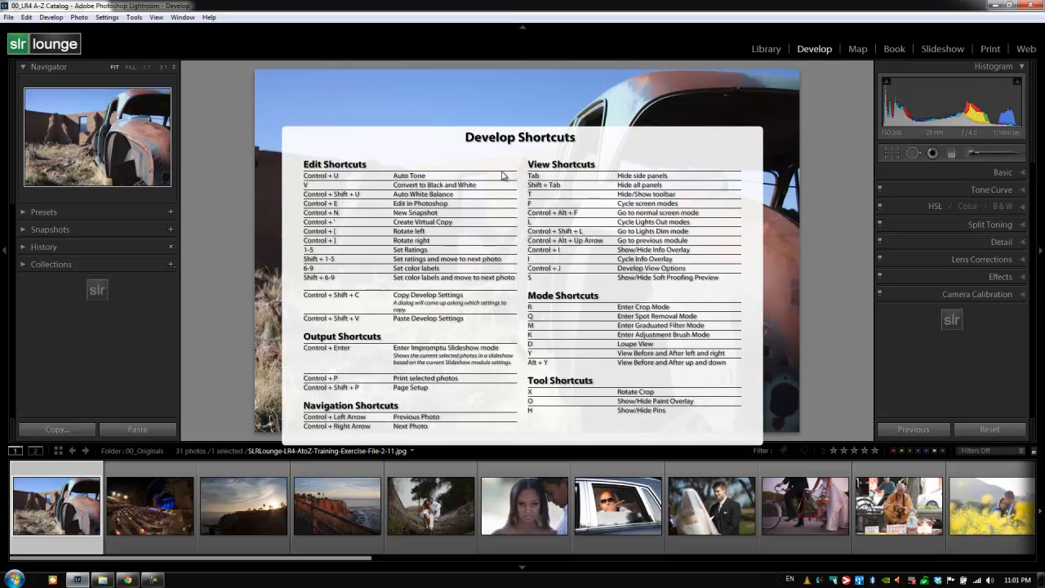
mouse_move(560, 185)
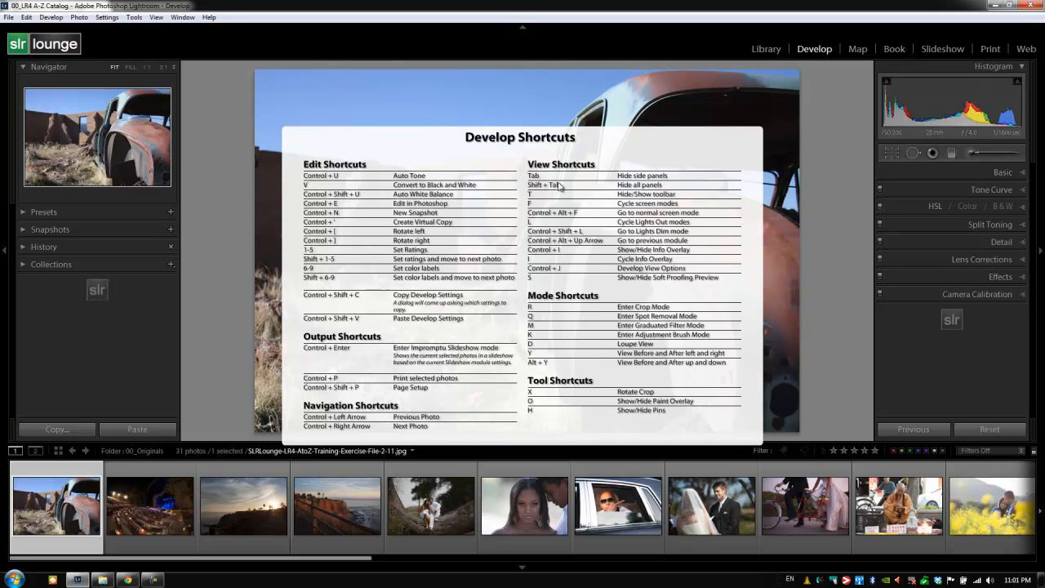
Step: Show the Library Shortcuts sheet from the Library module, then return to Develop
click(765, 48)
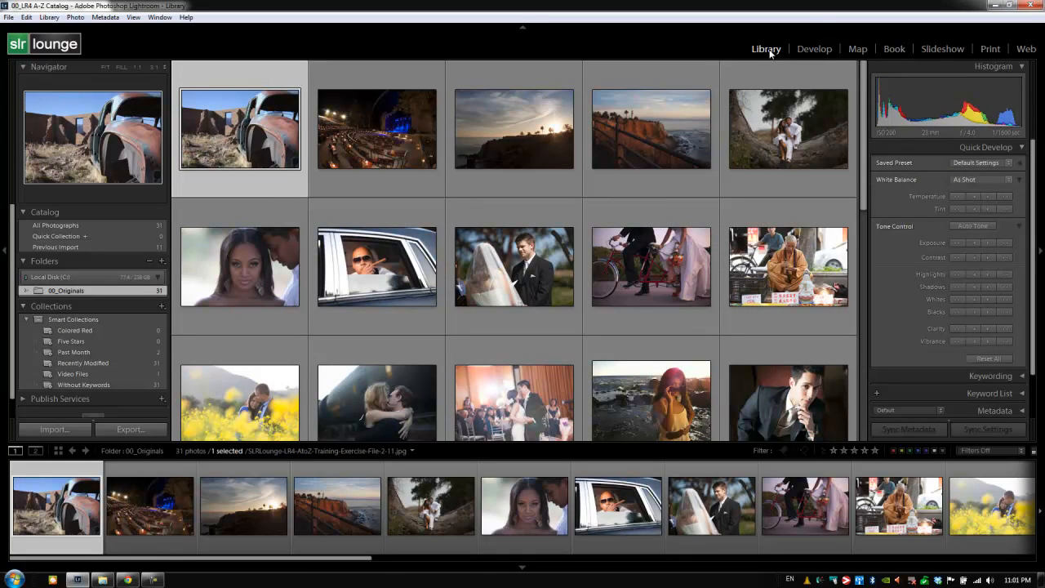
key(/)
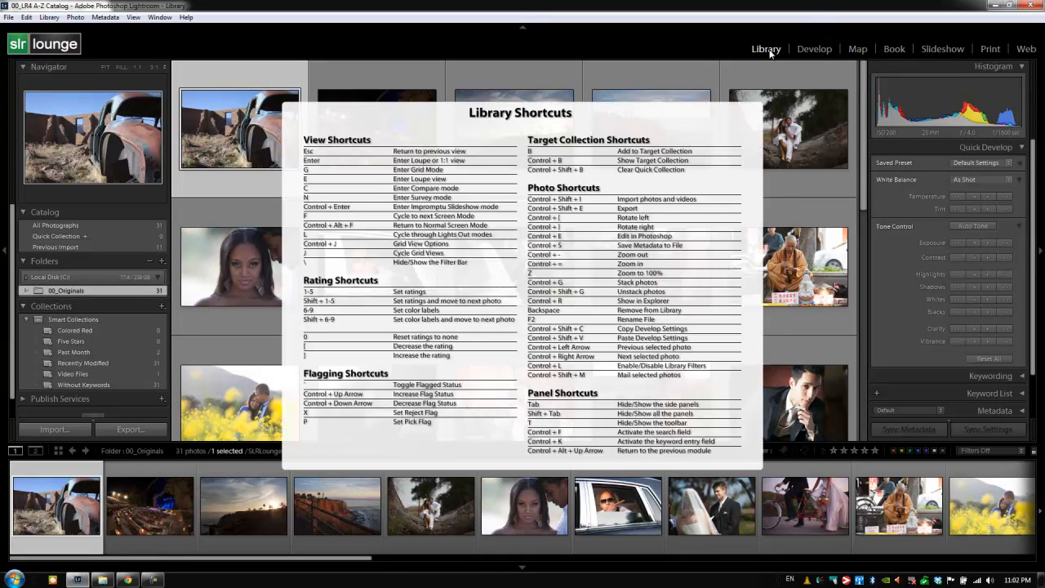
mouse_move(809, 48)
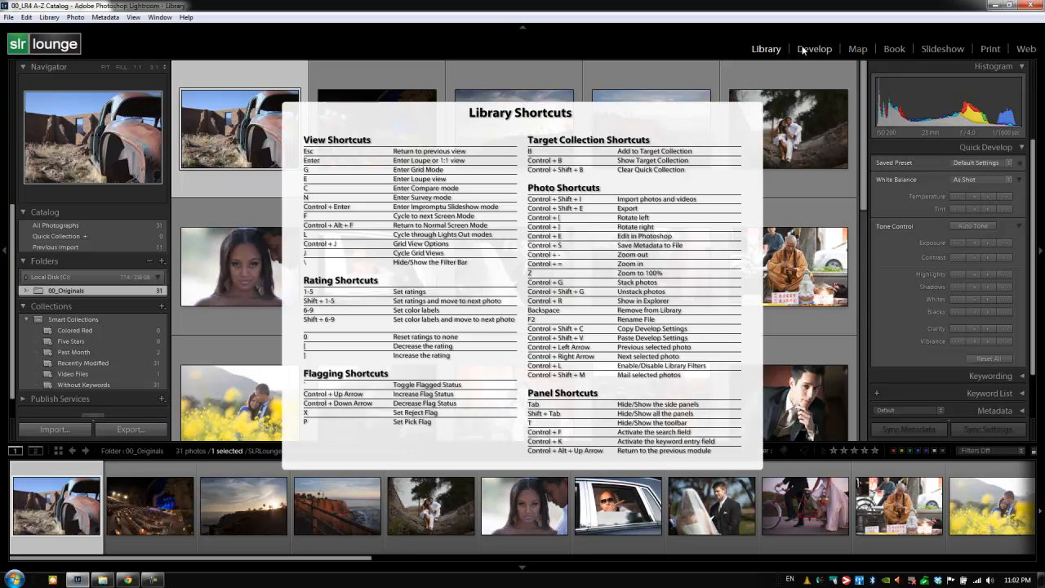
click(814, 48)
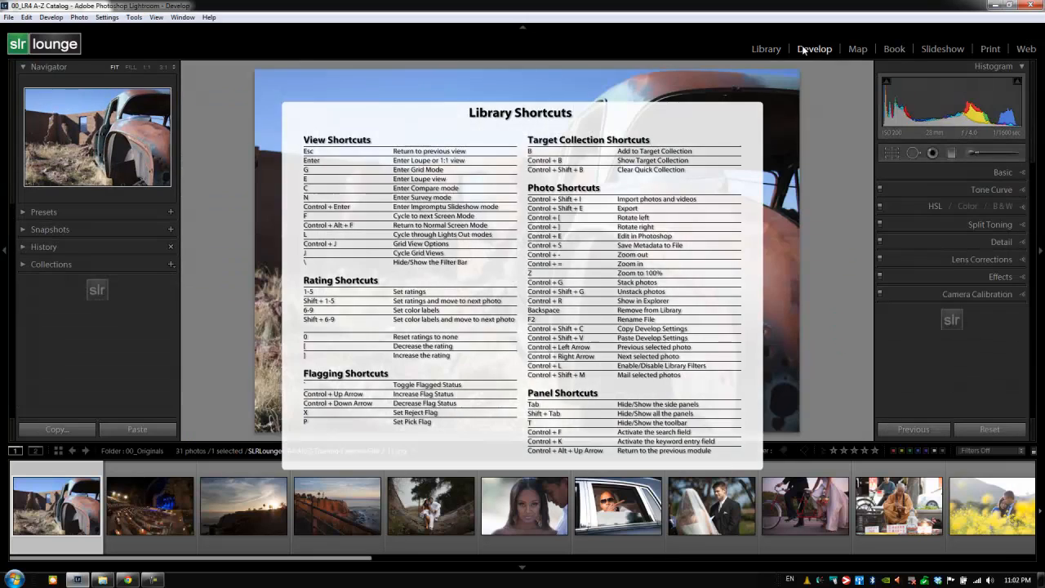